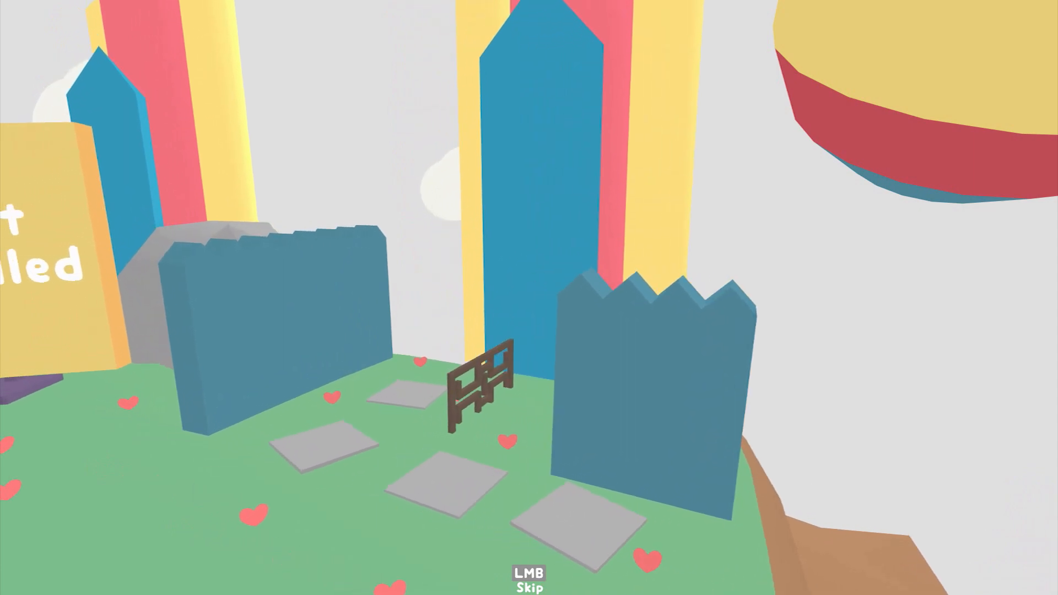
{"action": "mouse_move", "coordinate": [529, 298]}
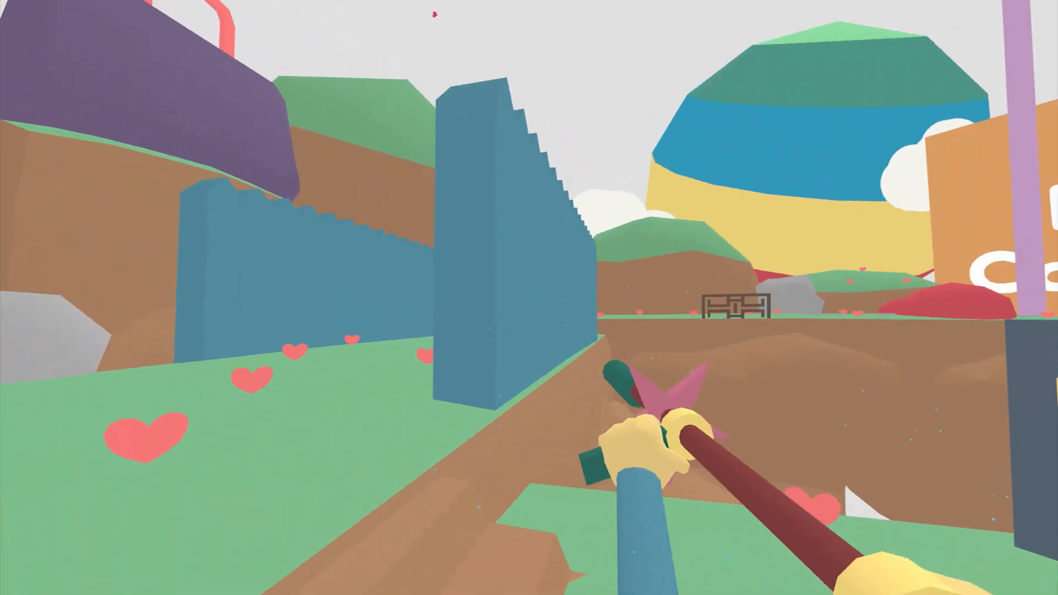
{"action": "mouse_move", "coordinate": [529, 298]}
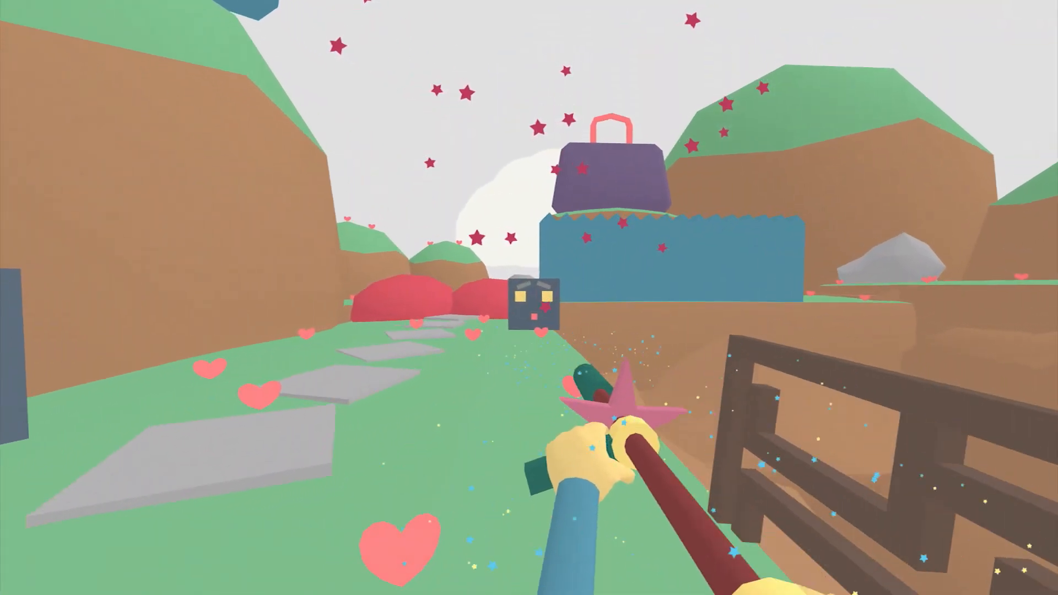
{"action": "mouse_move", "coordinate": [529, 297]}
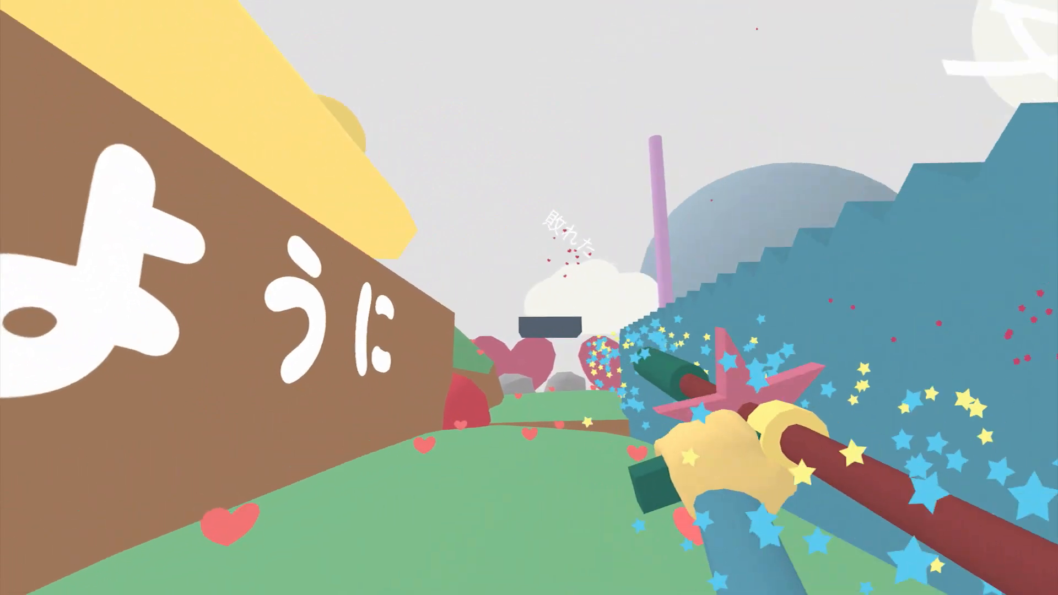
{"action": "mouse_move", "coordinate": [529, 297]}
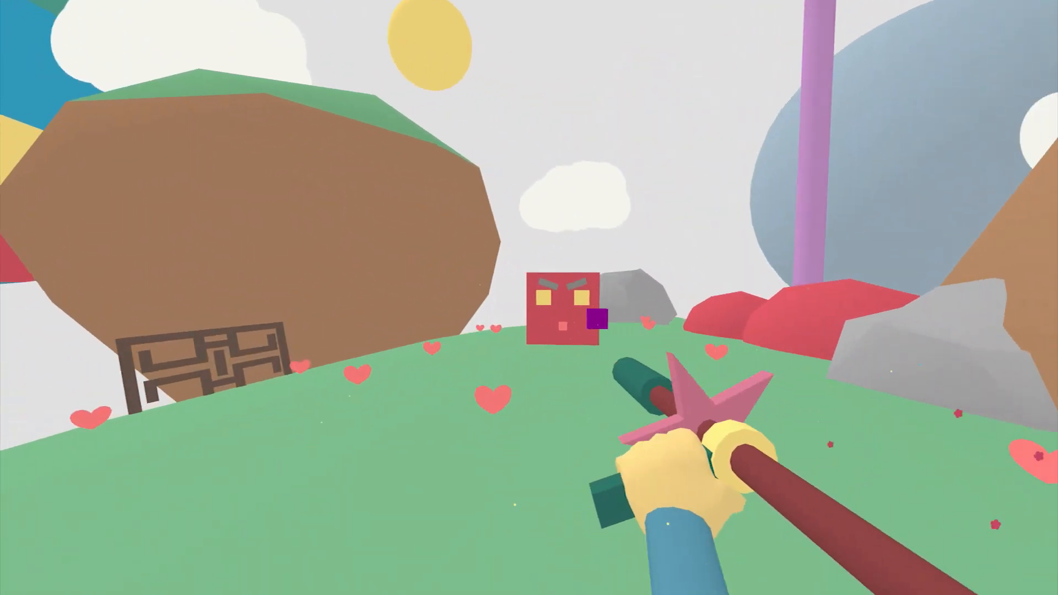
{"action": "mouse_move", "coordinate": [529, 297]}
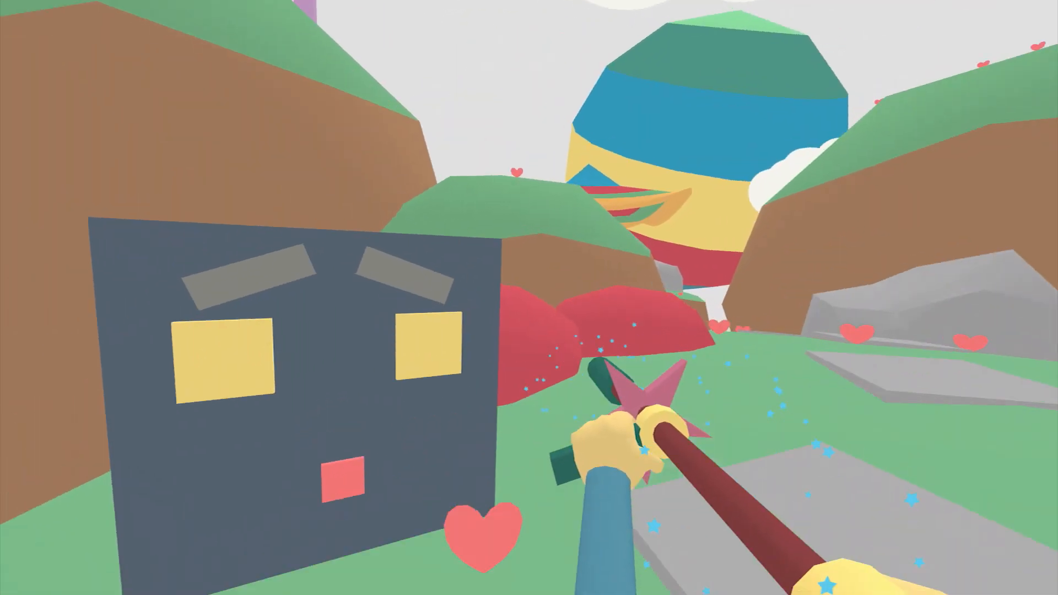
{"action": "mouse_move", "coordinate": [529, 297]}
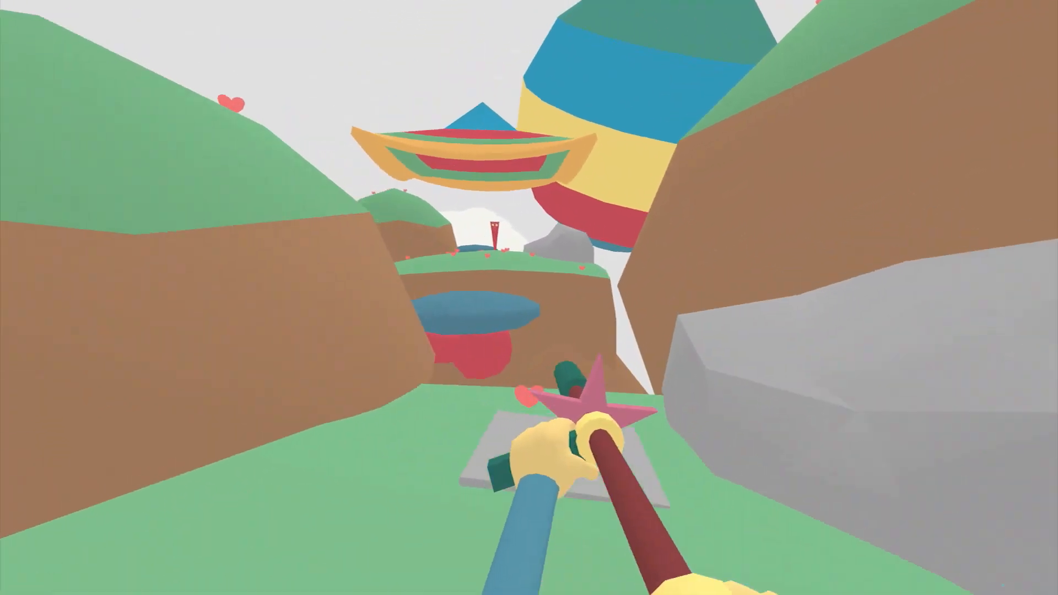
{"action": "mouse_move", "coordinate": [529, 297]}
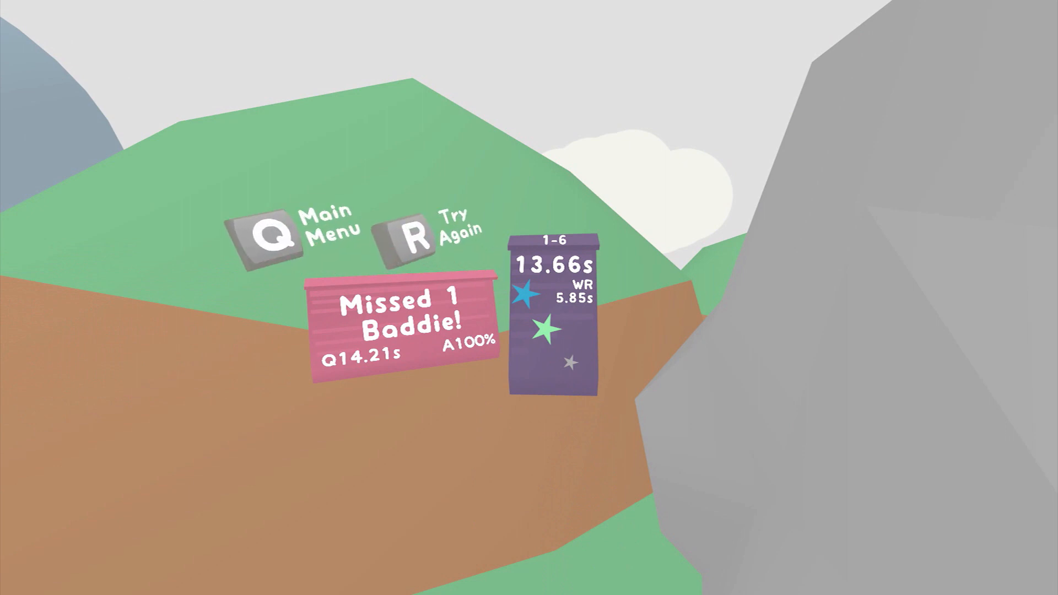
{"action": "key", "text": "r"}
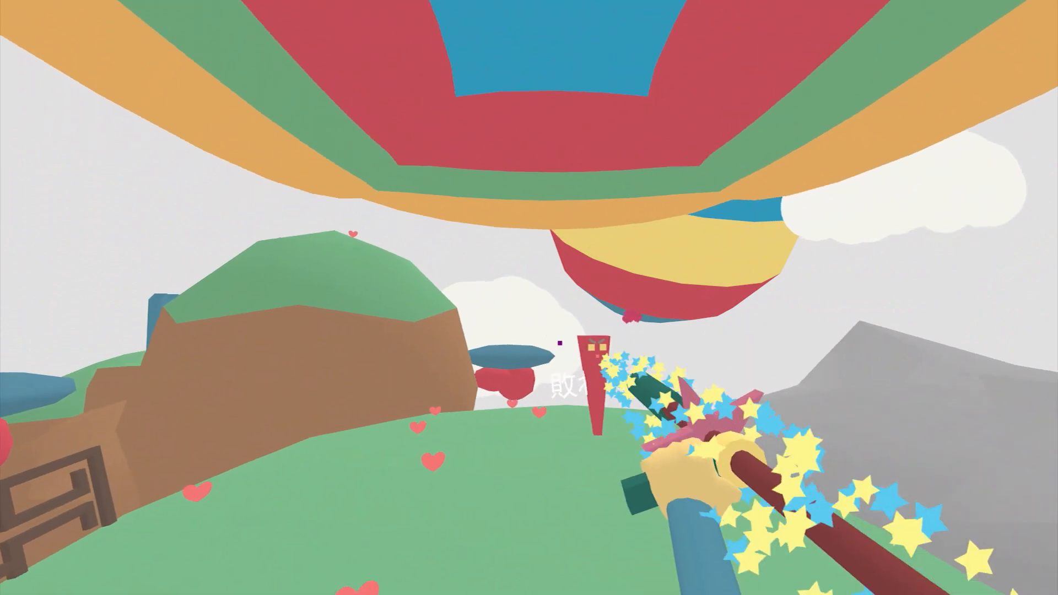
{"action": "mouse_move", "coordinate": [529, 298]}
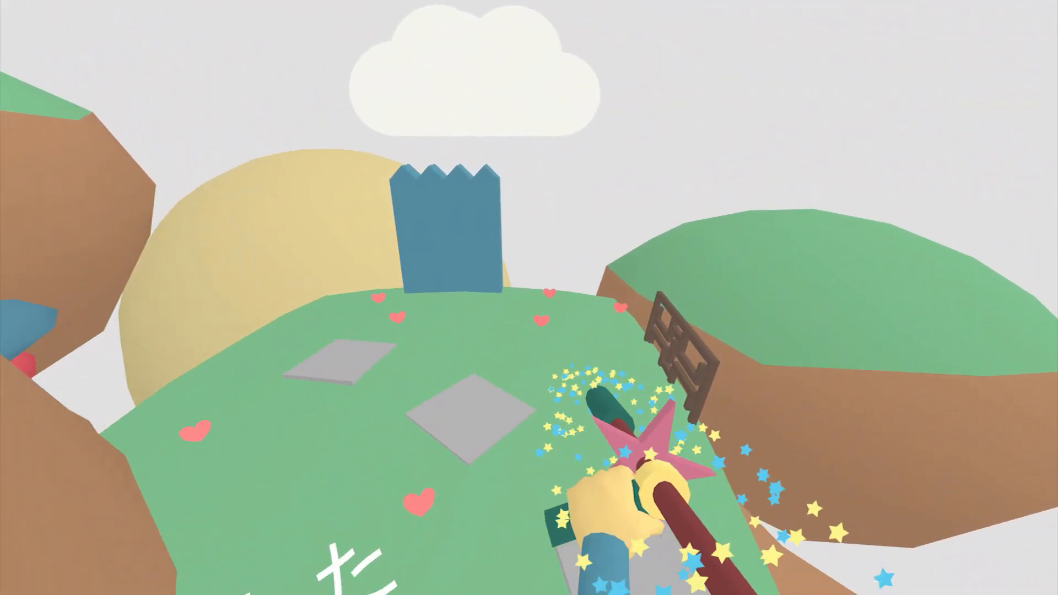
{"action": "mouse_move", "coordinate": [529, 298]}
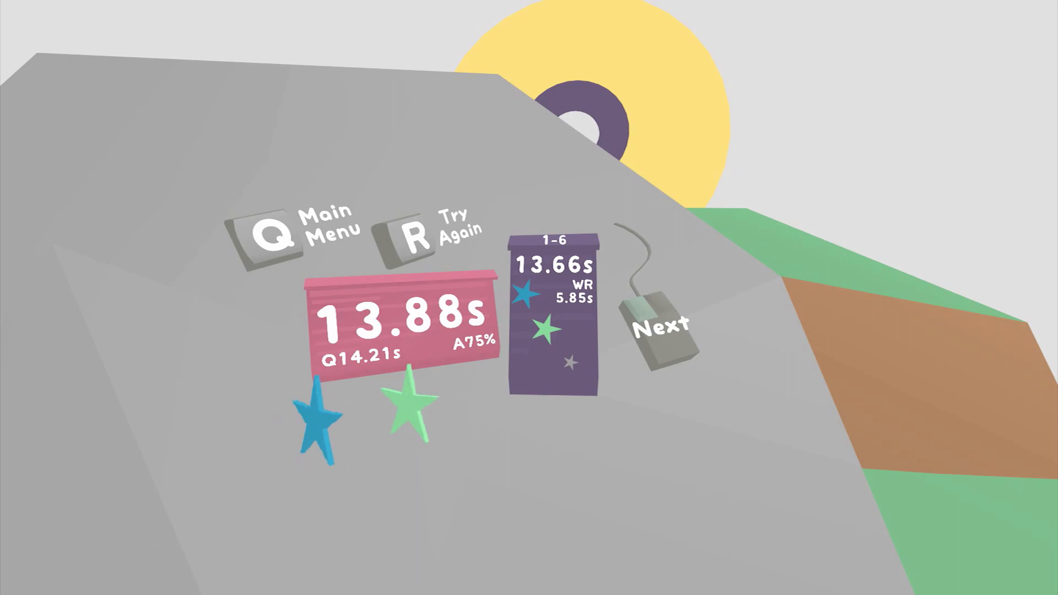
{"action": "left_click", "coordinate": [664, 330]}
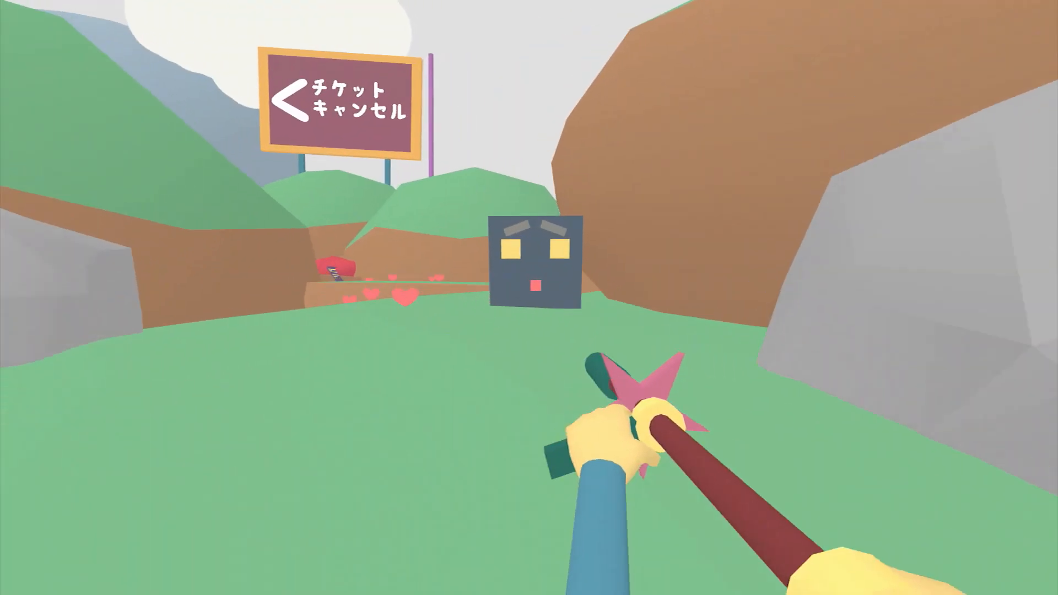
{"action": "mouse_move", "coordinate": [529, 298]}
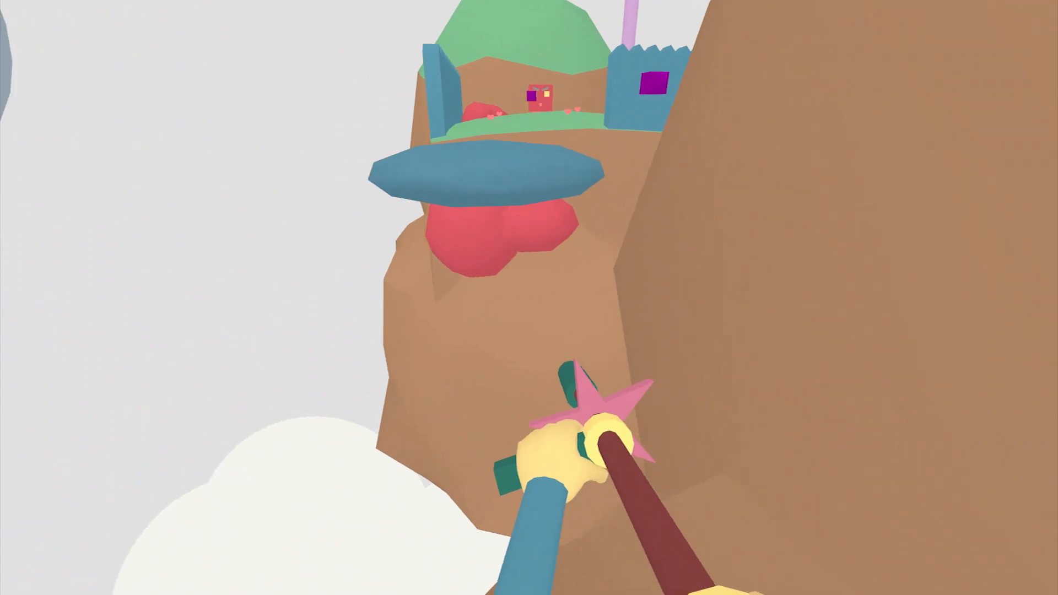
{"action": "mouse_move", "coordinate": [529, 297]}
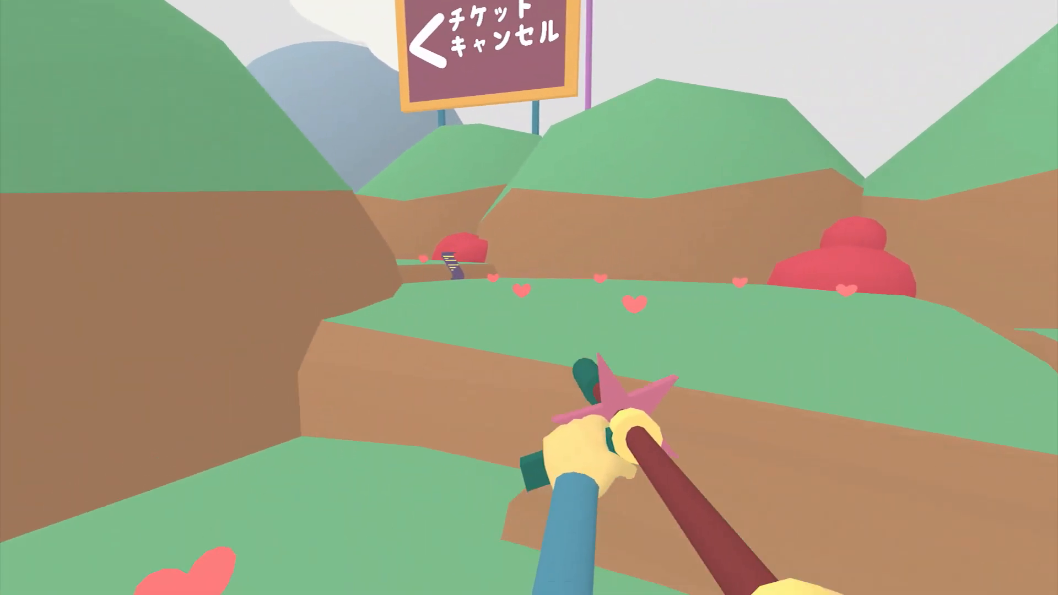
{"action": "mouse_move", "coordinate": [529, 297]}
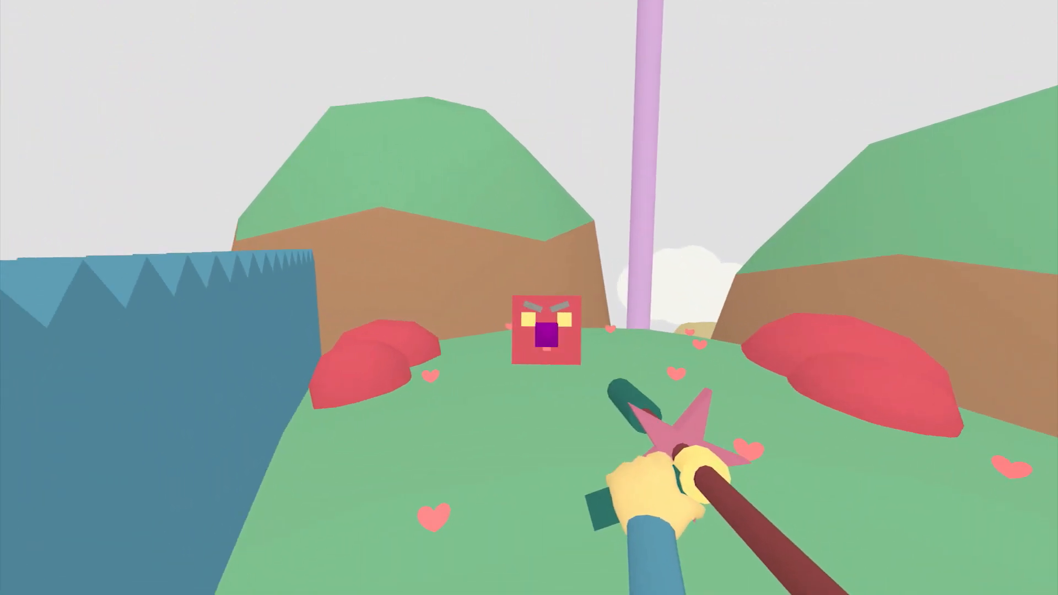
{"action": "mouse_move", "coordinate": [529, 298]}
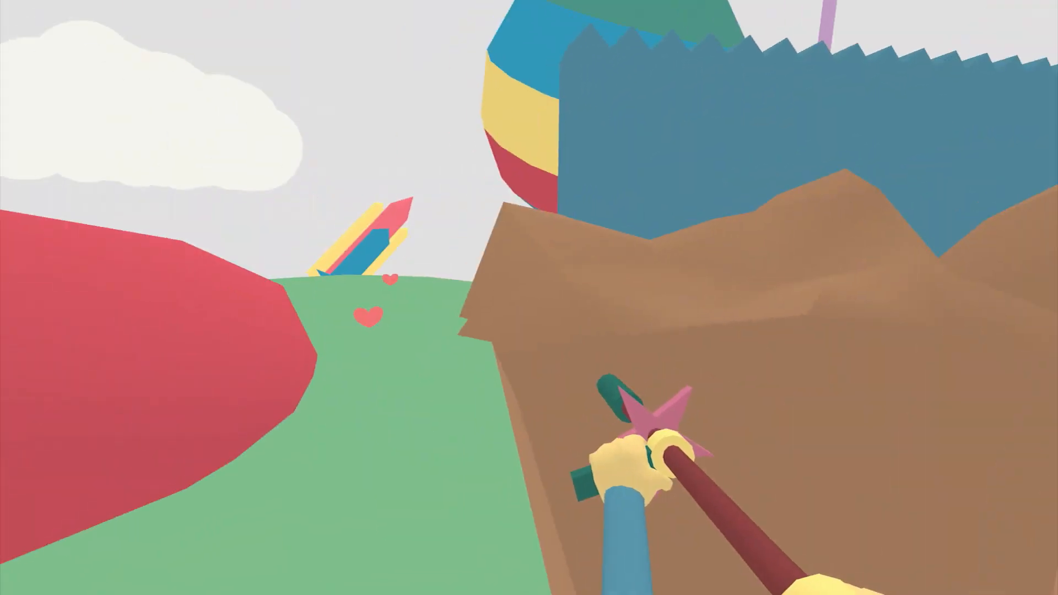
{"action": "mouse_move", "coordinate": [529, 298]}
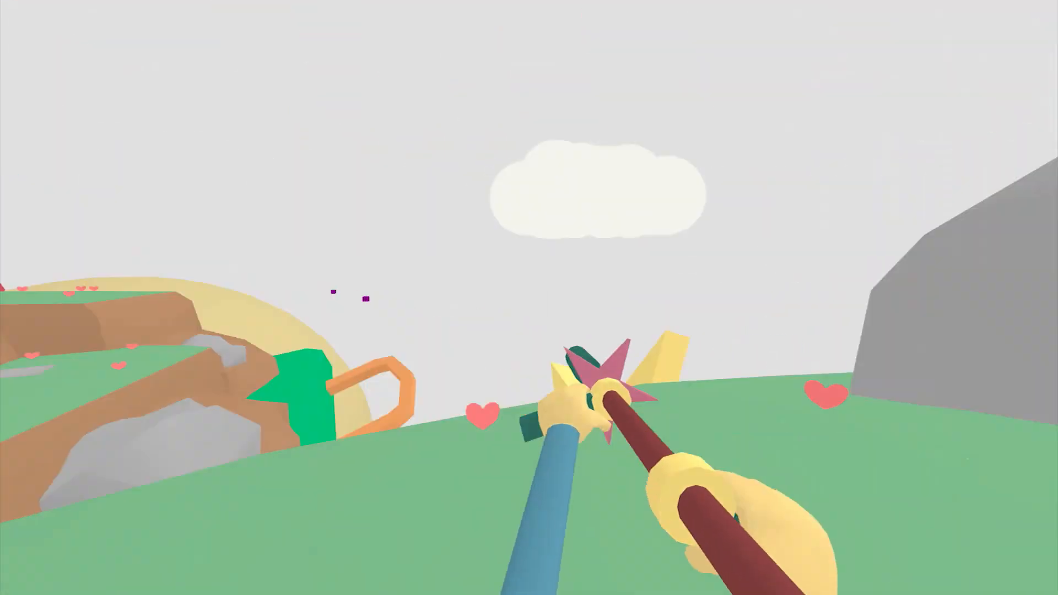
{"action": "mouse_move", "coordinate": [529, 298]}
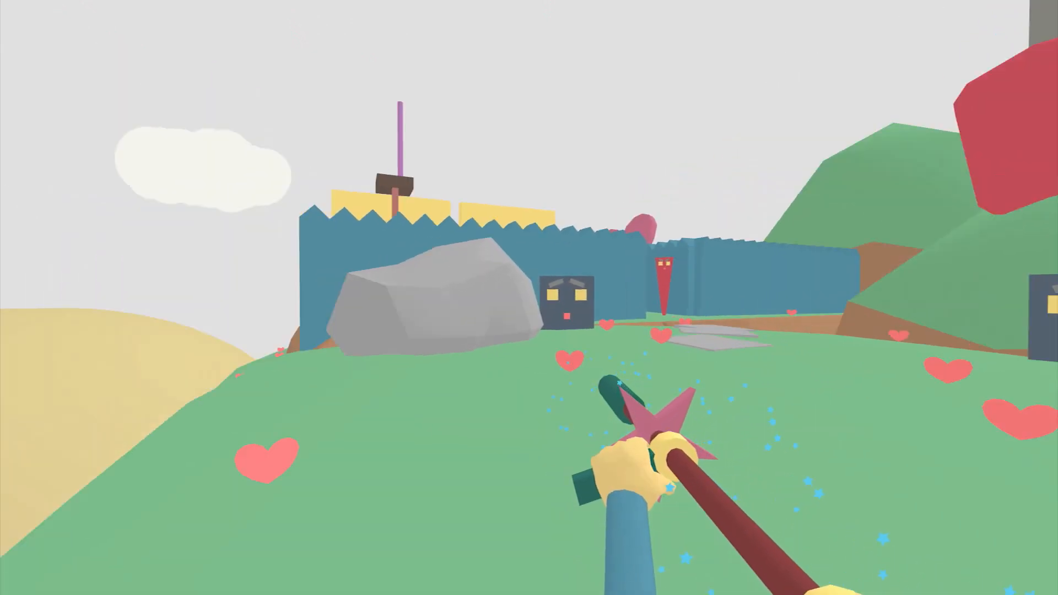
{"action": "mouse_move", "coordinate": [529, 298]}
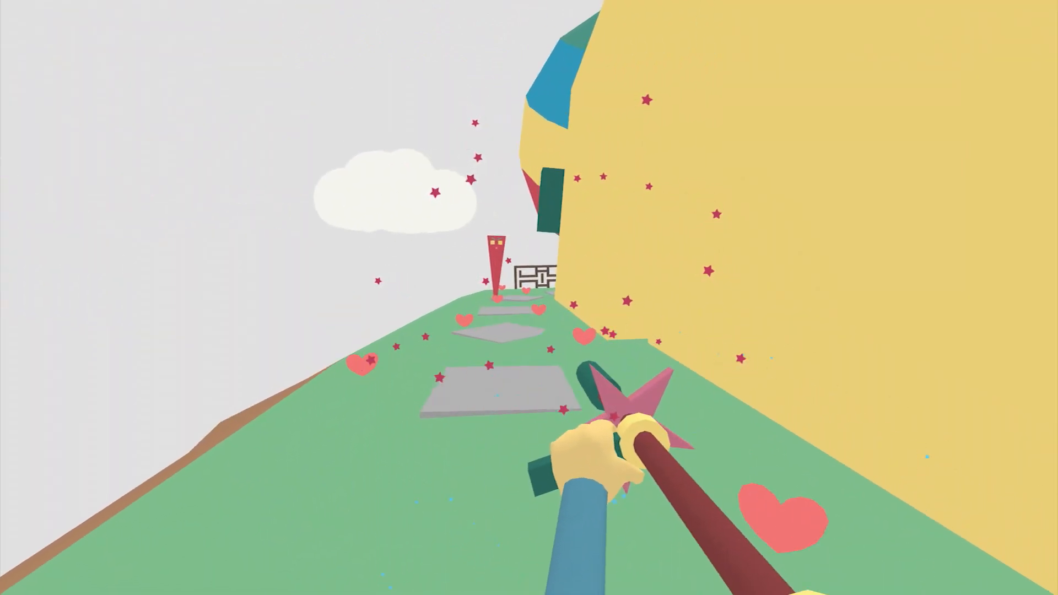
{"action": "mouse_move", "coordinate": [529, 298]}
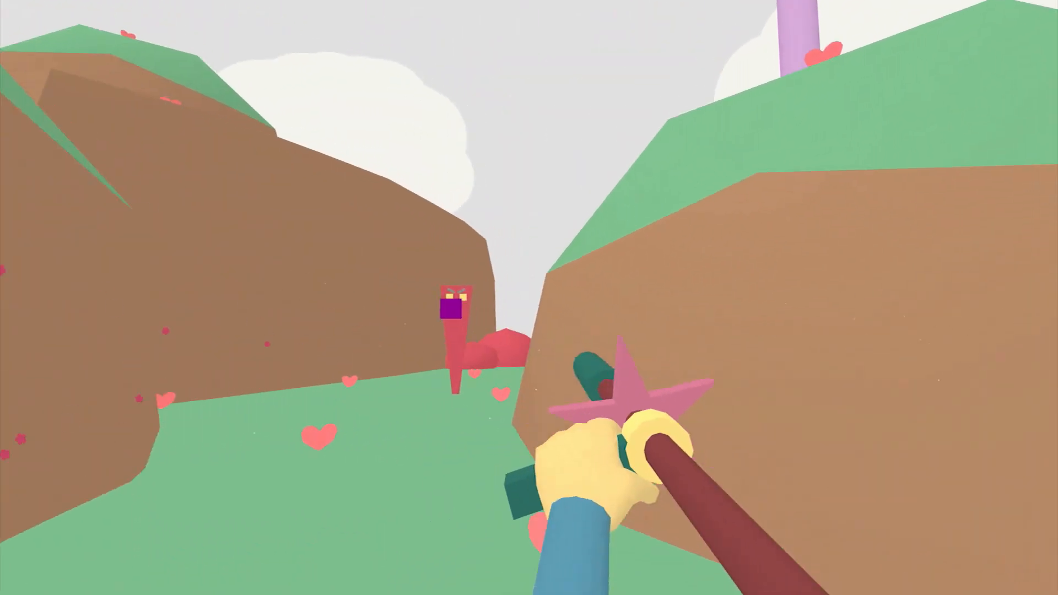
{"action": "mouse_move", "coordinate": [528, 297]}
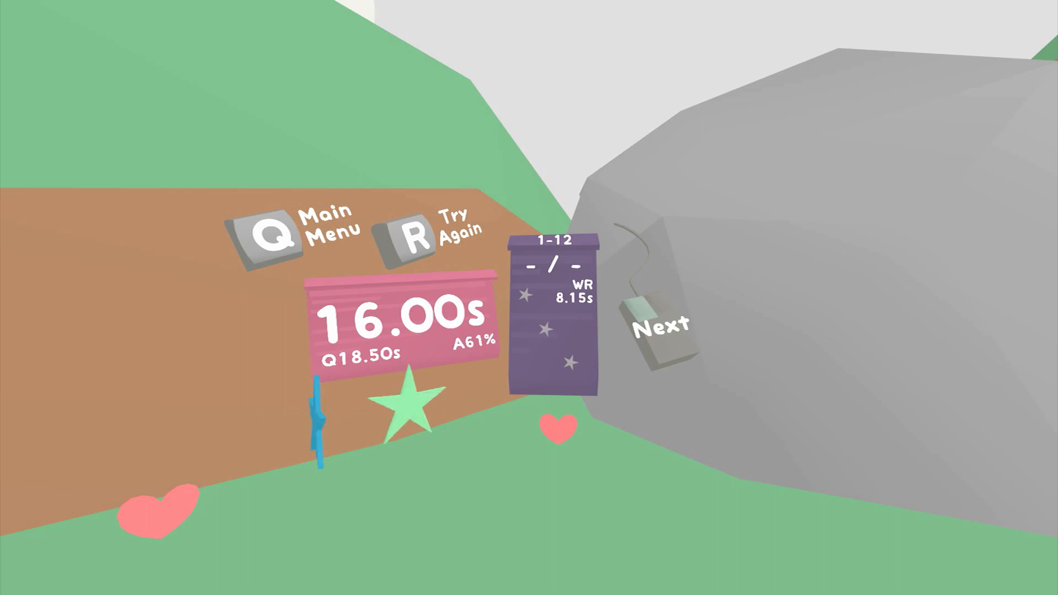
{"action": "left_click", "coordinate": [661, 330]}
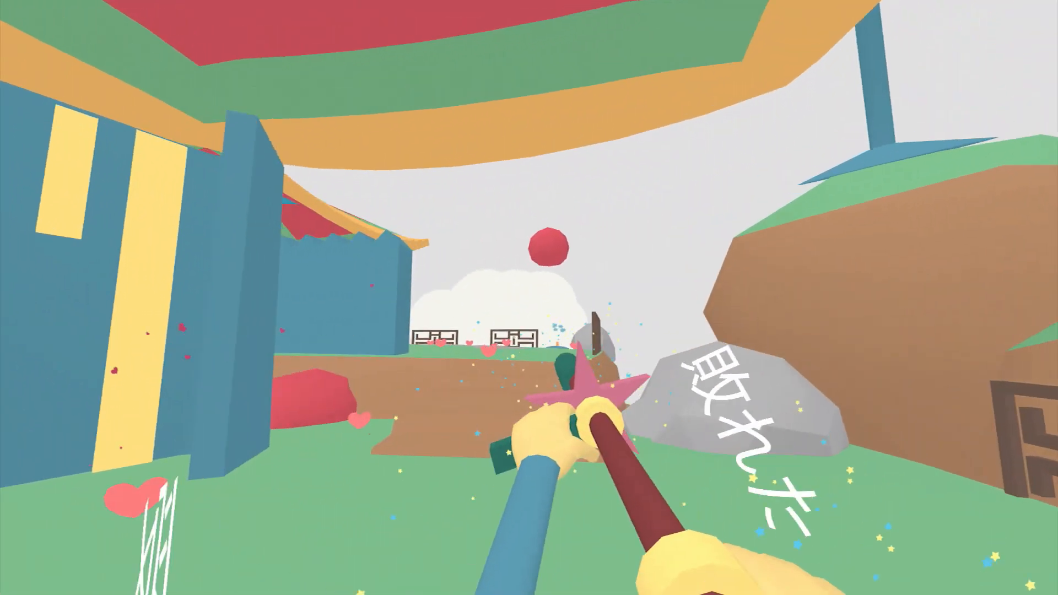
{"action": "mouse_move", "coordinate": [529, 297]}
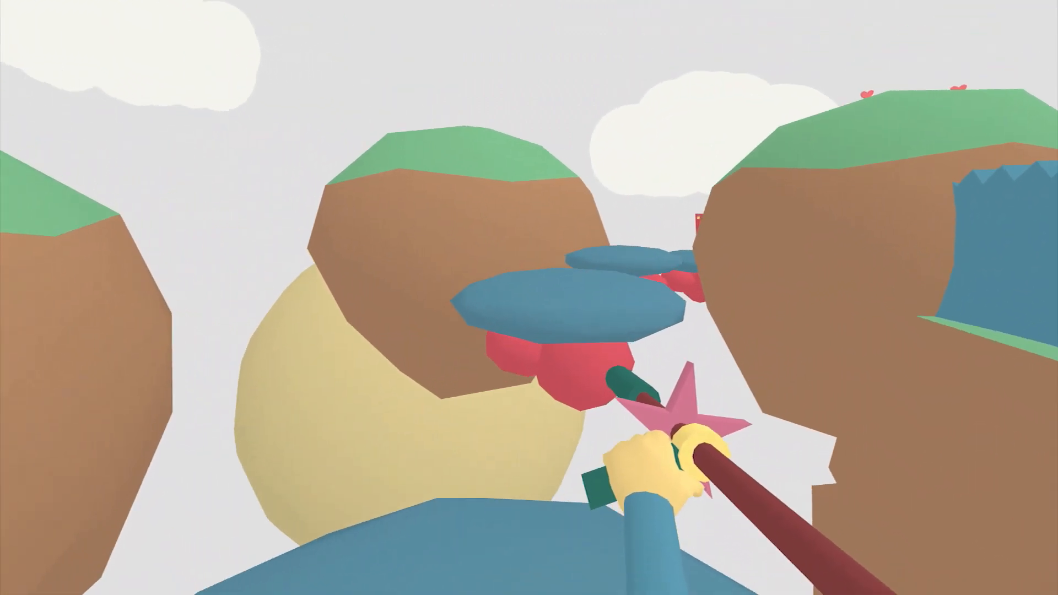
{"action": "mouse_move", "coordinate": [529, 297]}
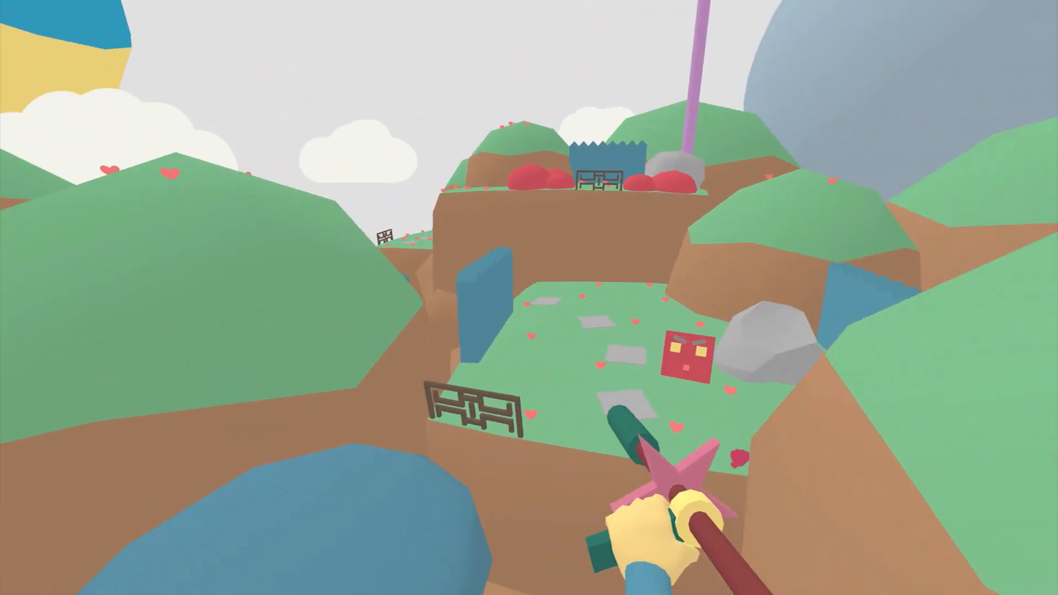